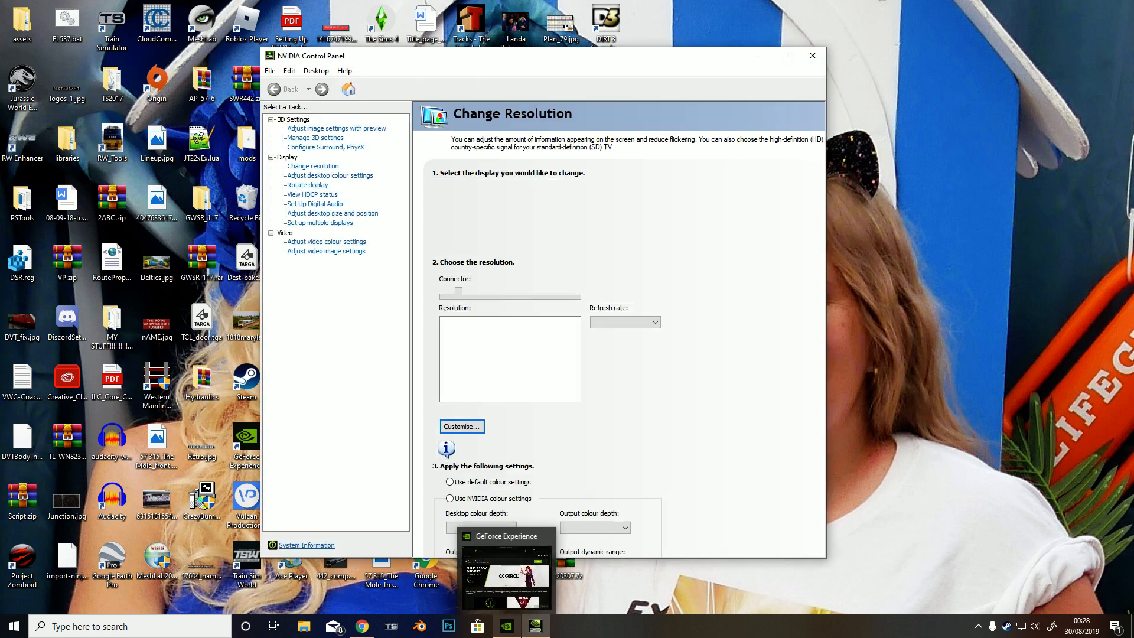
# - Bring up the Change Resolution page and scroll the Samsung display's resolution list to custom and native modes
pyautogui.click(312, 165)
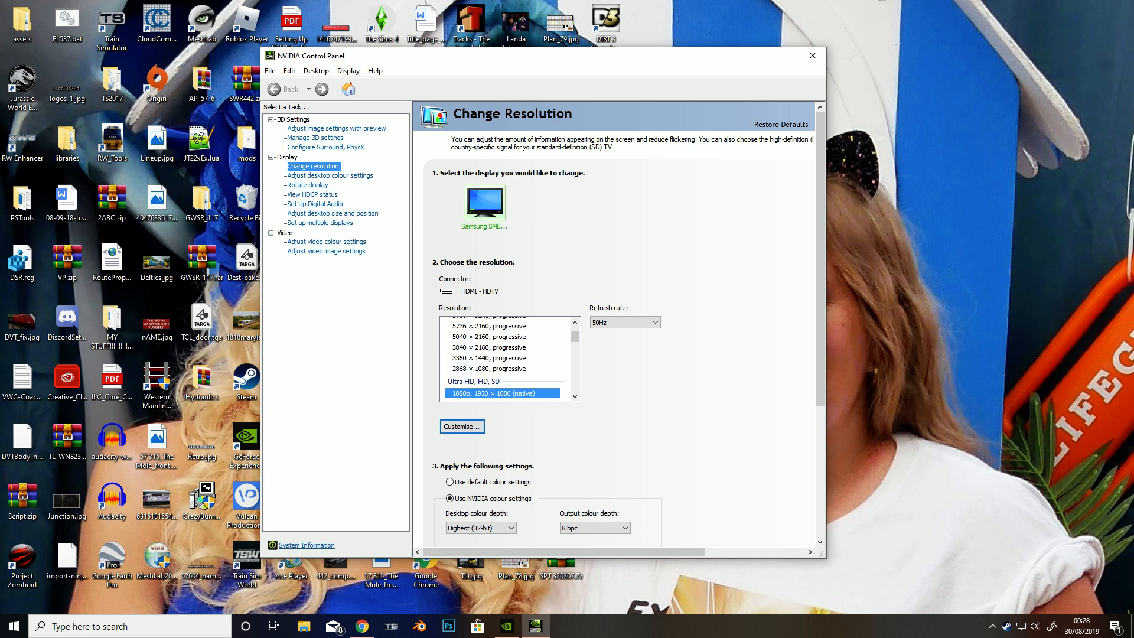
pyautogui.scroll(-3)
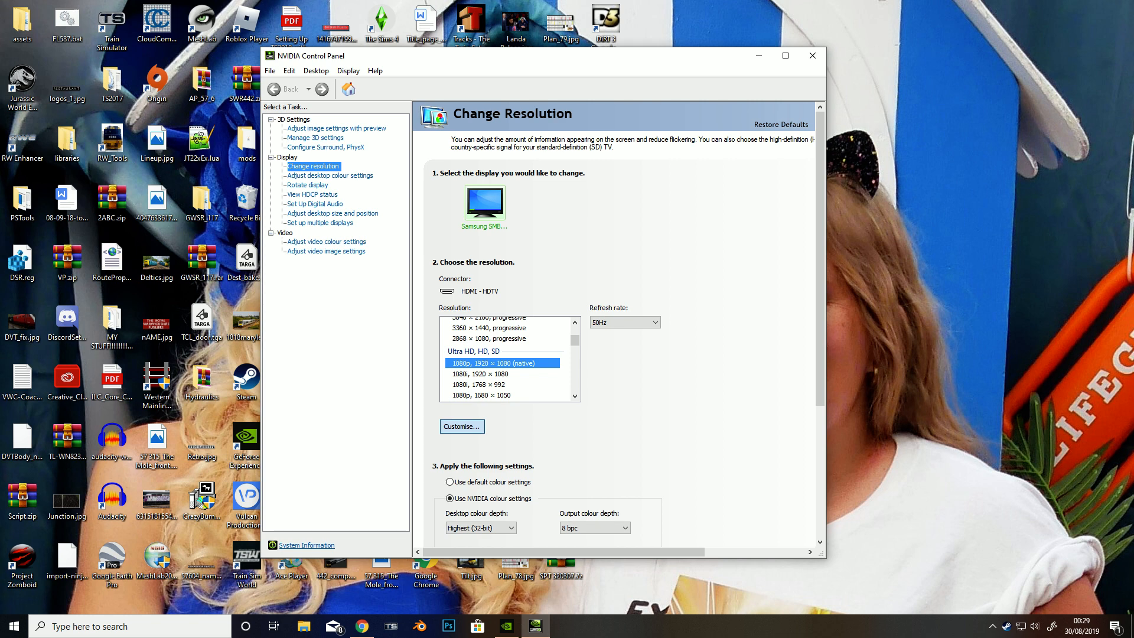
# - Bring up the Customise dialog listing the display's enabled custom 50Hz resolutions
pyautogui.click(462, 426)
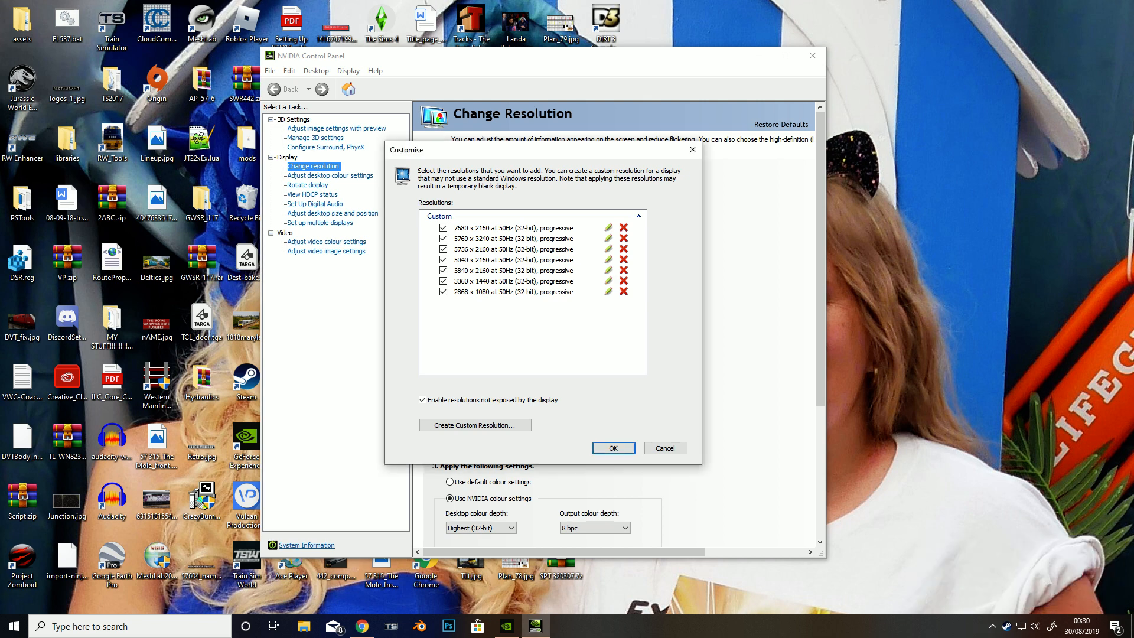
# - Create a custom 3840 × 2160 resolution, test it and replace the existing mode of that size
pyautogui.click(475, 424)
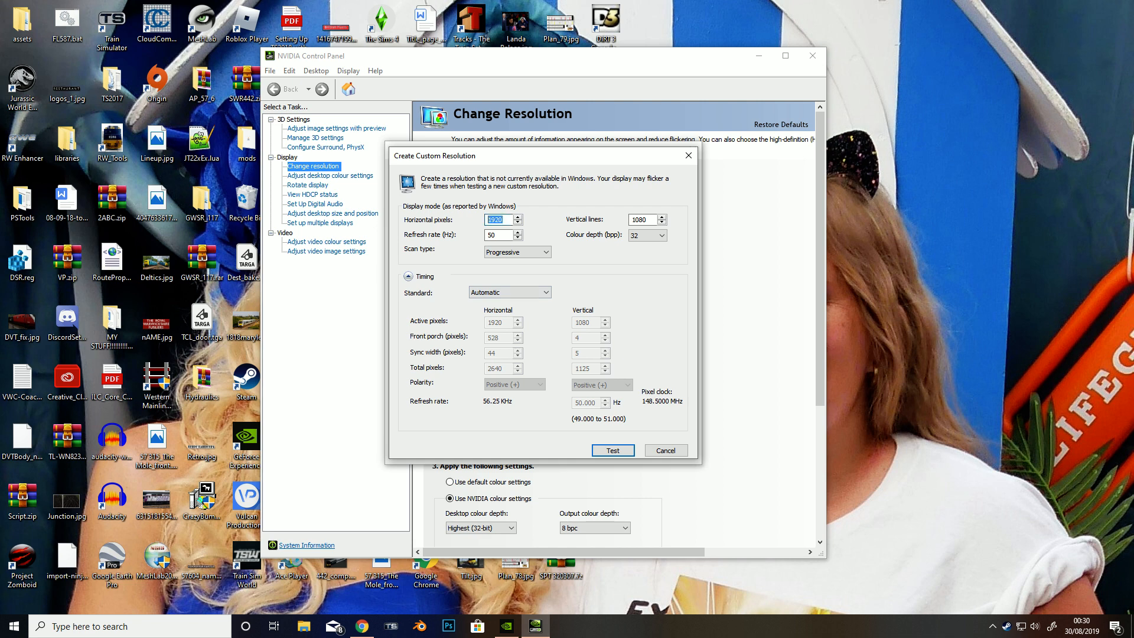
pyautogui.write('3840')
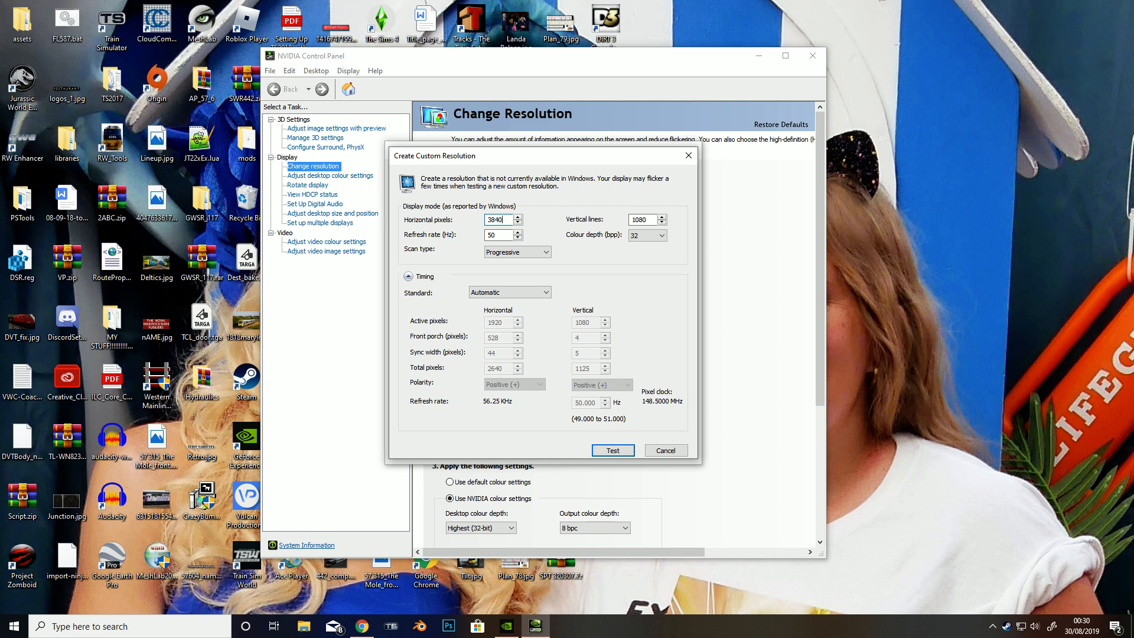
pyautogui.write('216')
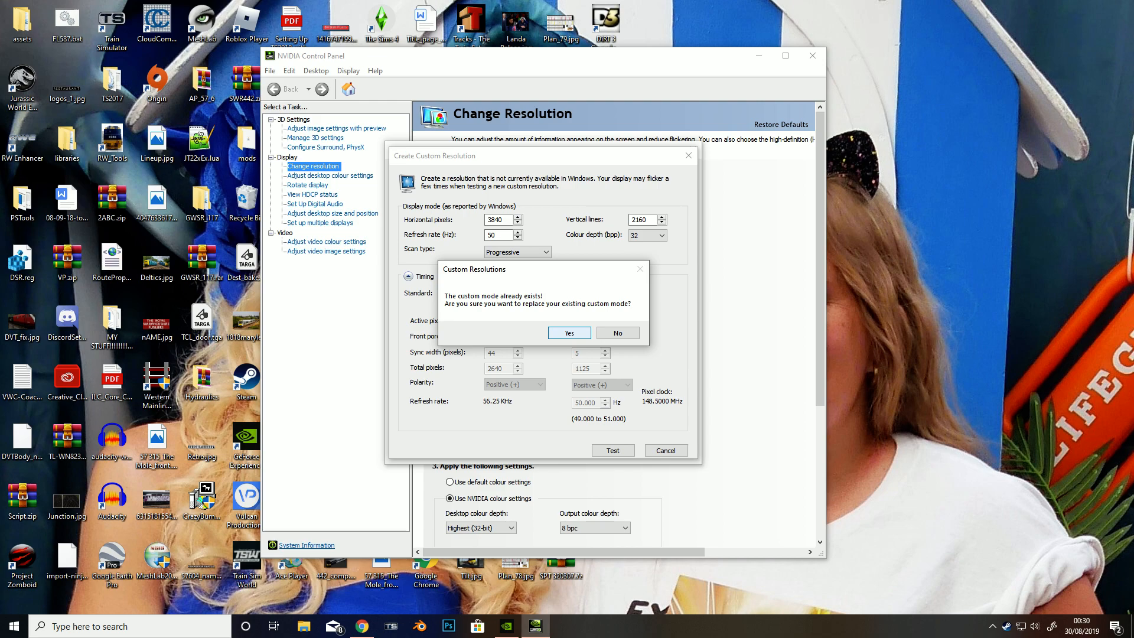
pyautogui.click(569, 333)
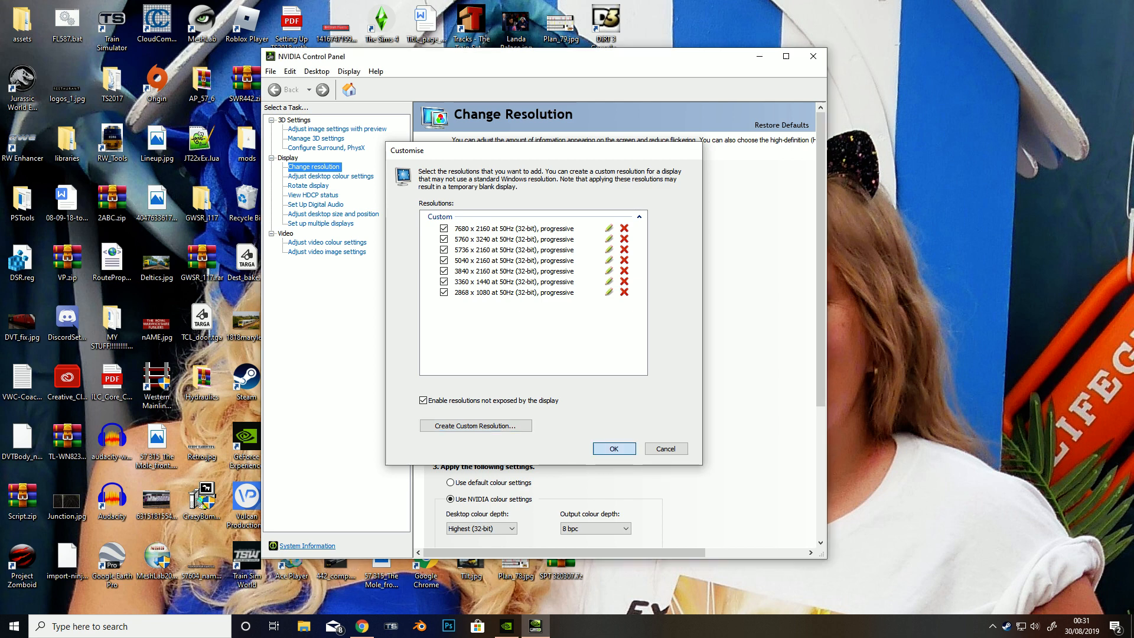
# - Accept the custom resolution list and choose 5760 × 3240 progressive for the Samsung display
pyautogui.click(614, 449)
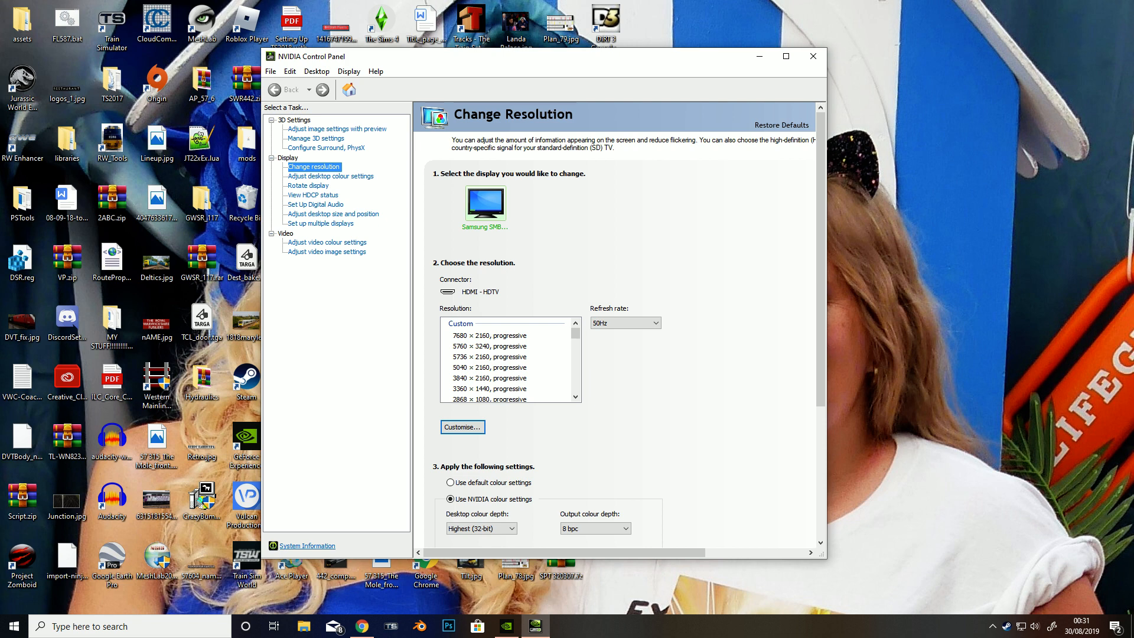
pyautogui.click(491, 393)
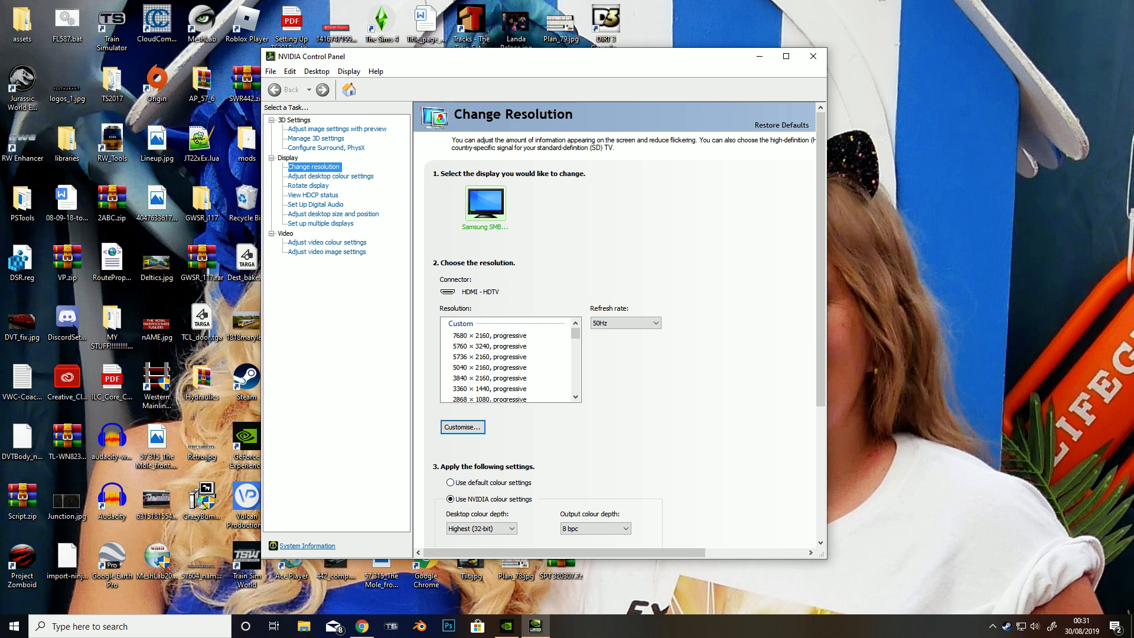
pyautogui.click(489, 345)
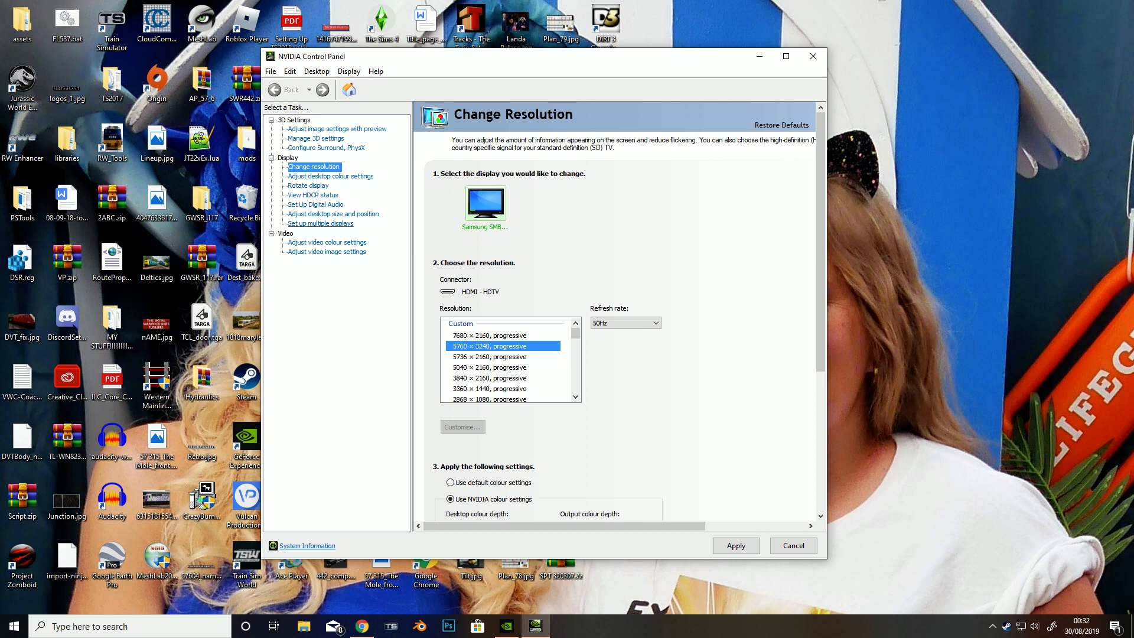
# - Apply the chosen resolution and bring up the Adjust Desktop Size and Position page
pyautogui.click(333, 214)
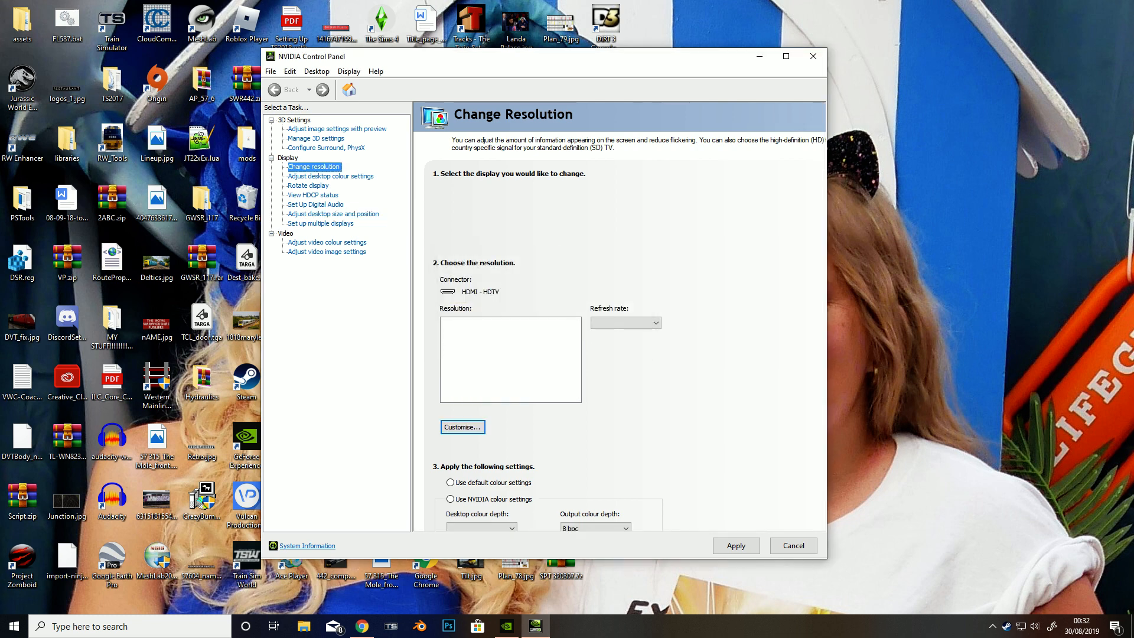
pyautogui.click(333, 214)
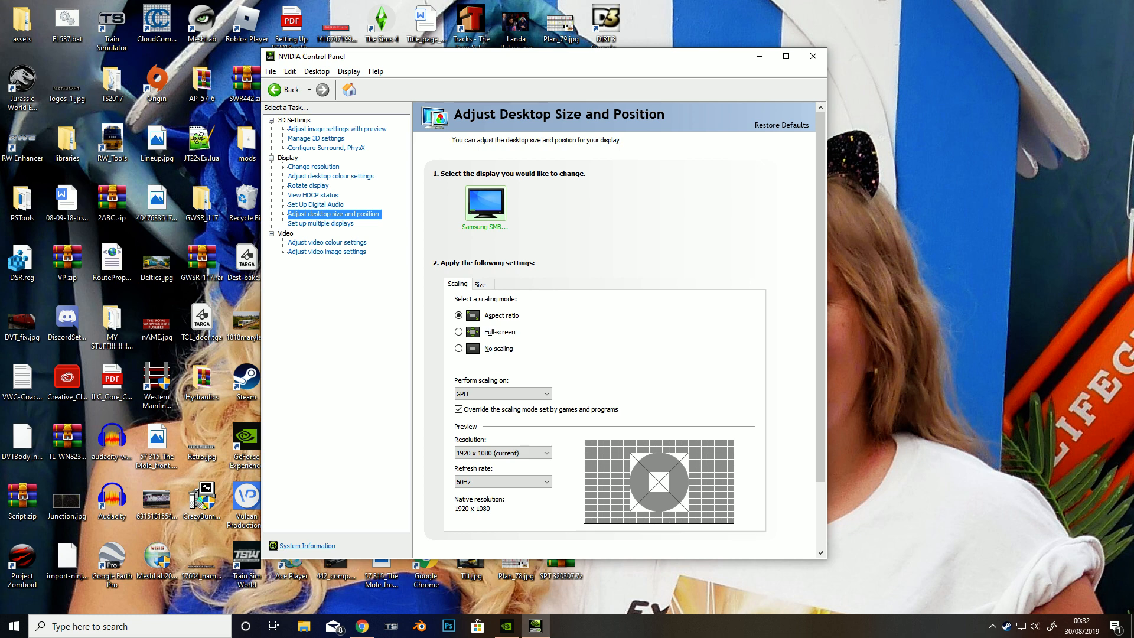
pyautogui.click(813, 55)
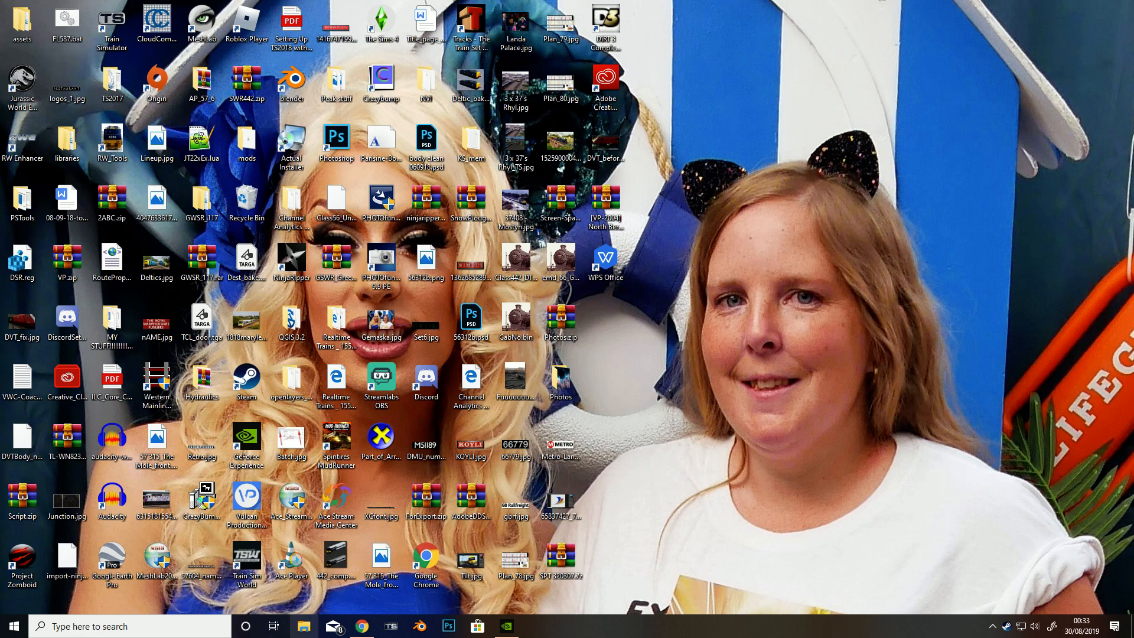
# - Bring up a File Explorer window on the TS2017 desktop folder
pyautogui.click(304, 626)
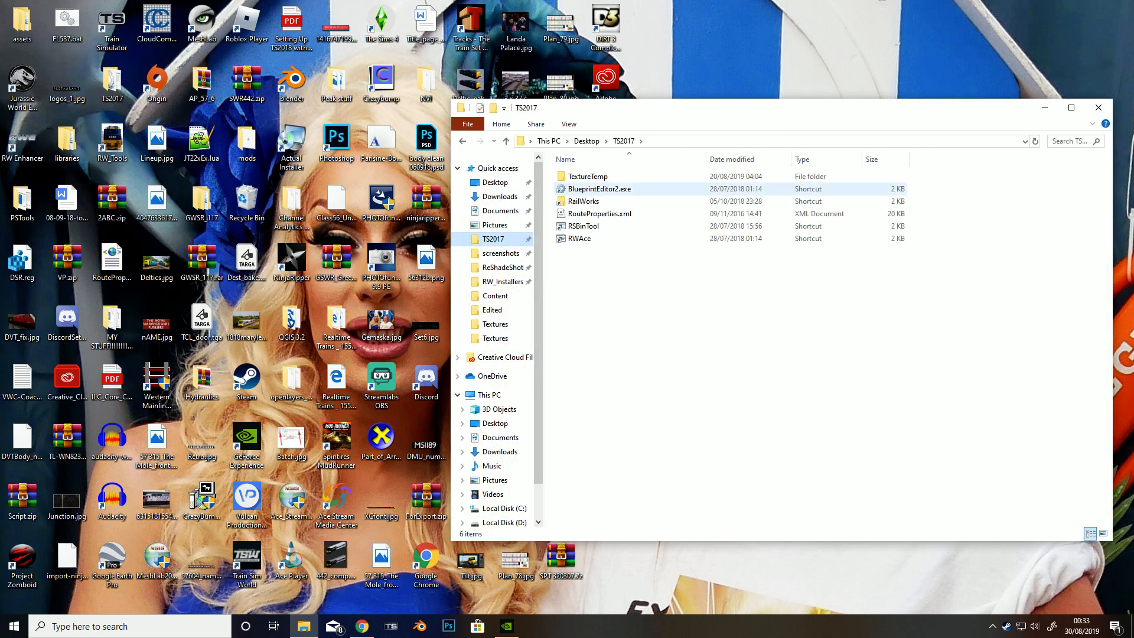
# - Go through RailWorks into Content and load PlayerProfiles.bin in the RW_Tools XML editor
pyautogui.doubleClick(583, 201)
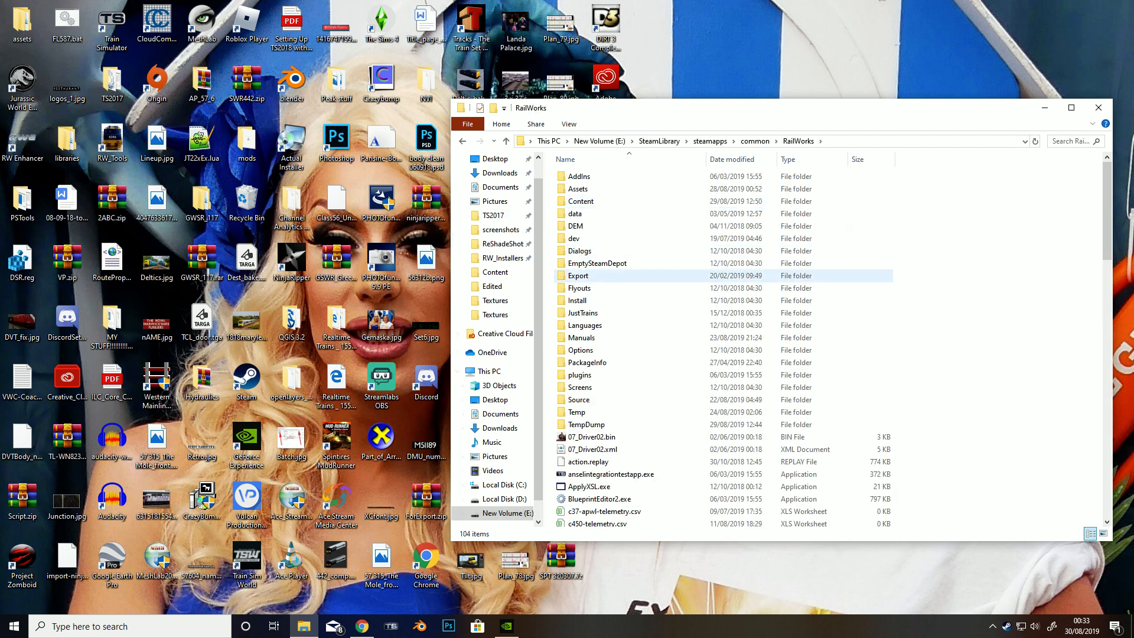
pyautogui.doubleClick(581, 201)
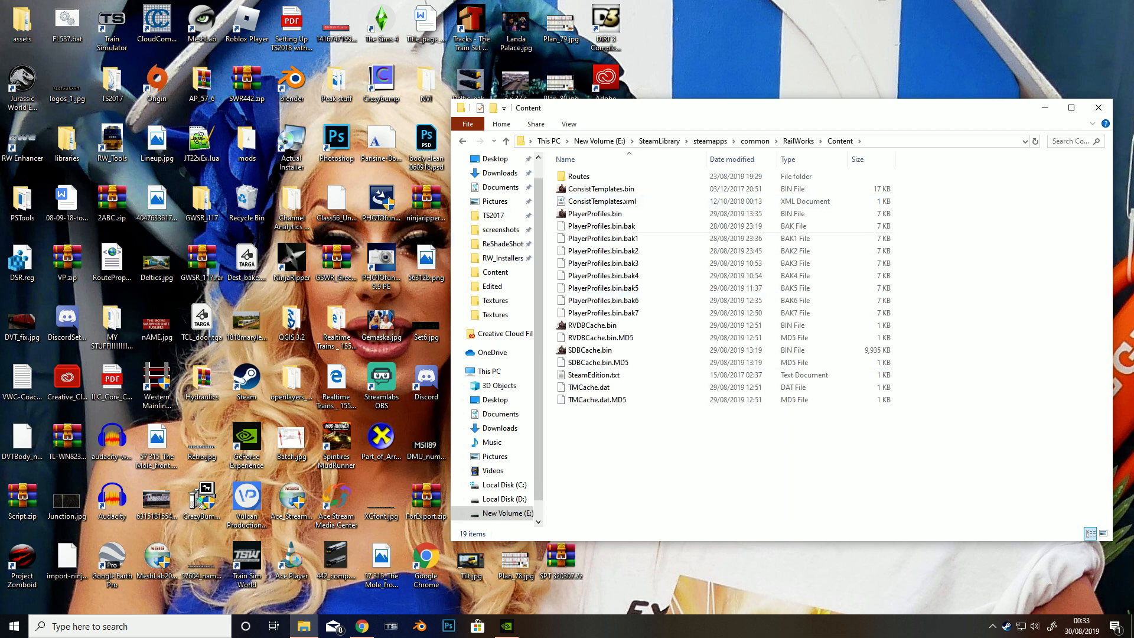
pyautogui.click(594, 212)
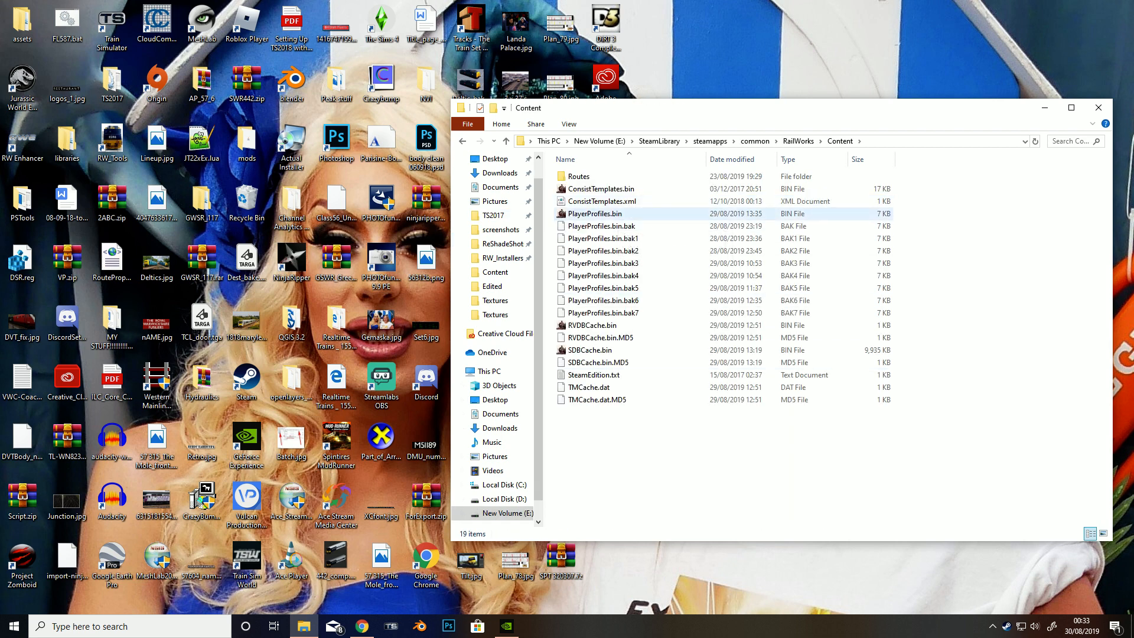
pyautogui.moveTo(594, 214)
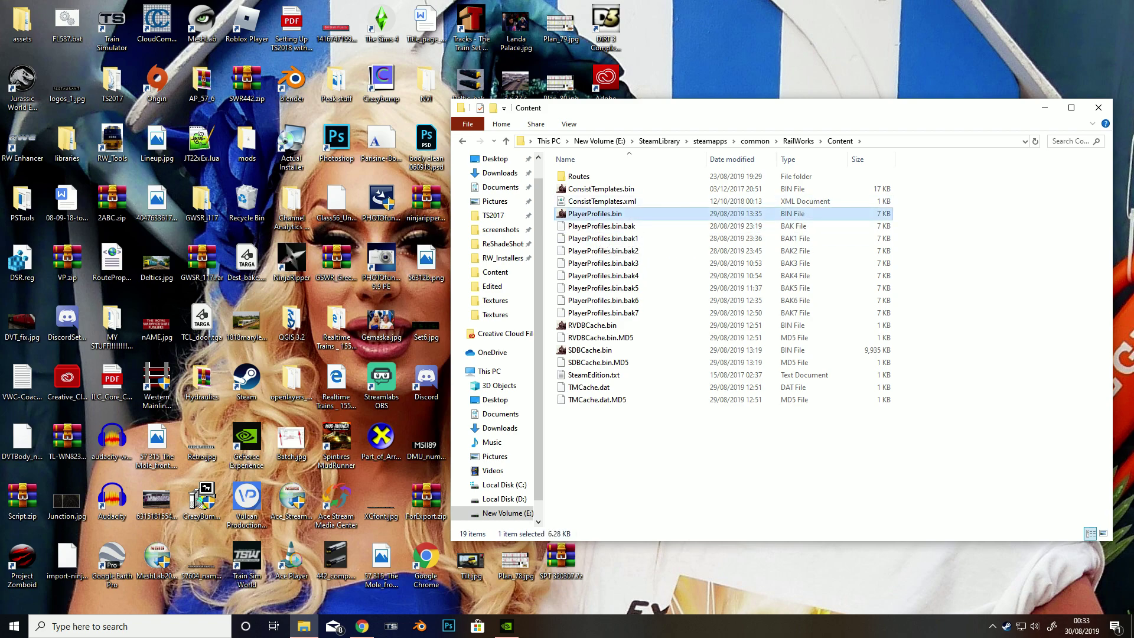
pyautogui.doubleClick(594, 212)
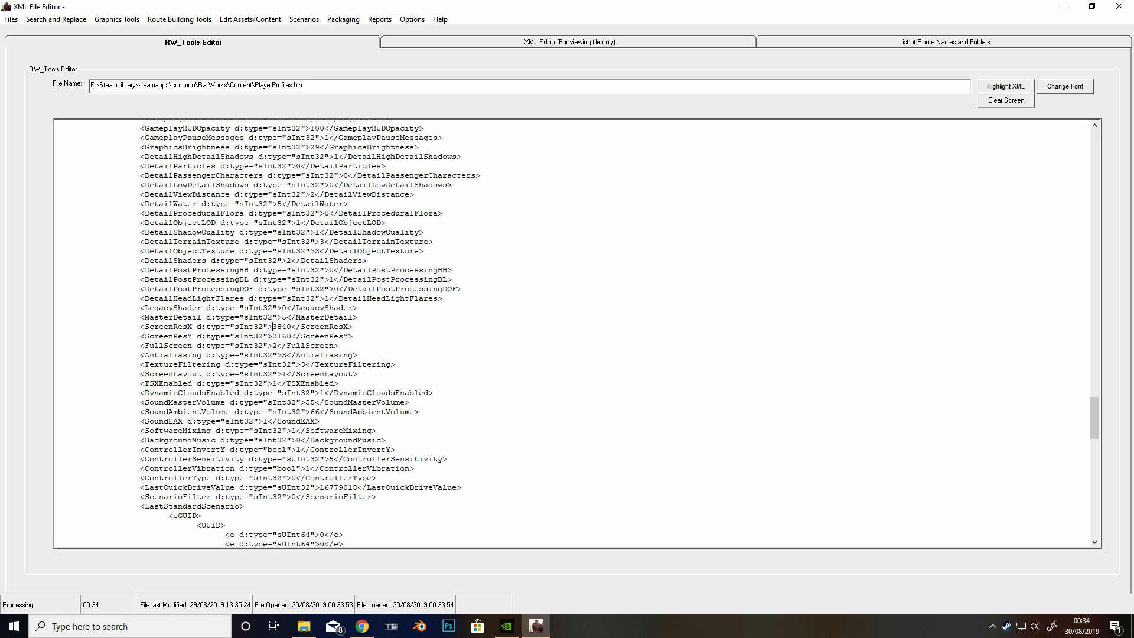
# - Confirm ScreenResX 3840 and ScreenResY 2160 in PlayerProfiles.bin and save via the Files menu
pyautogui.doubleClick(299, 336)
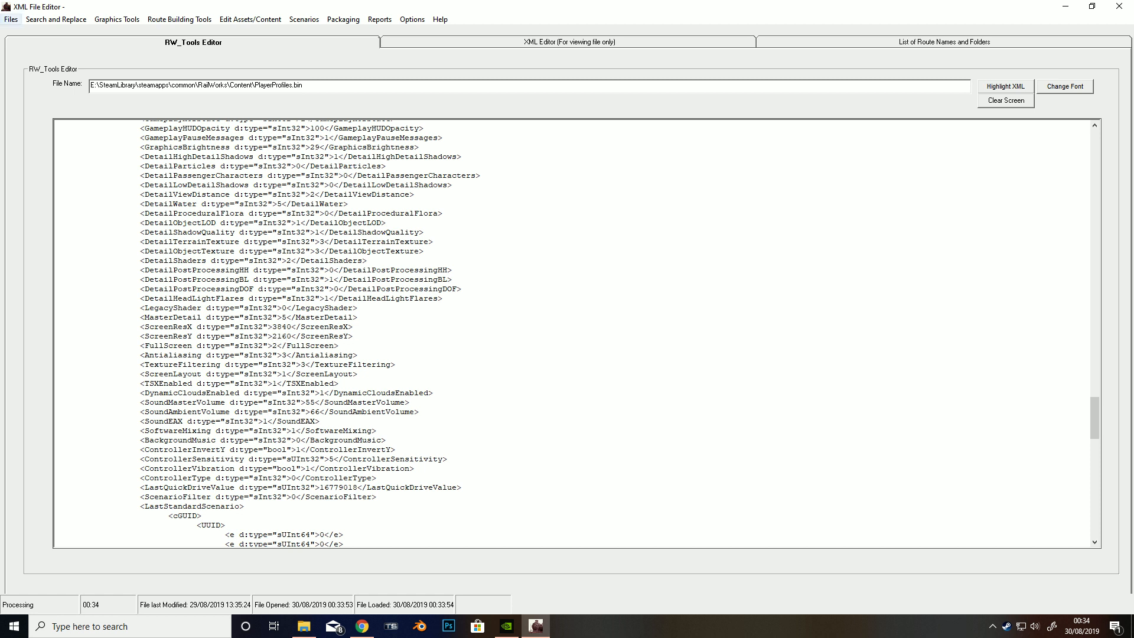
pyautogui.click(7, 21)
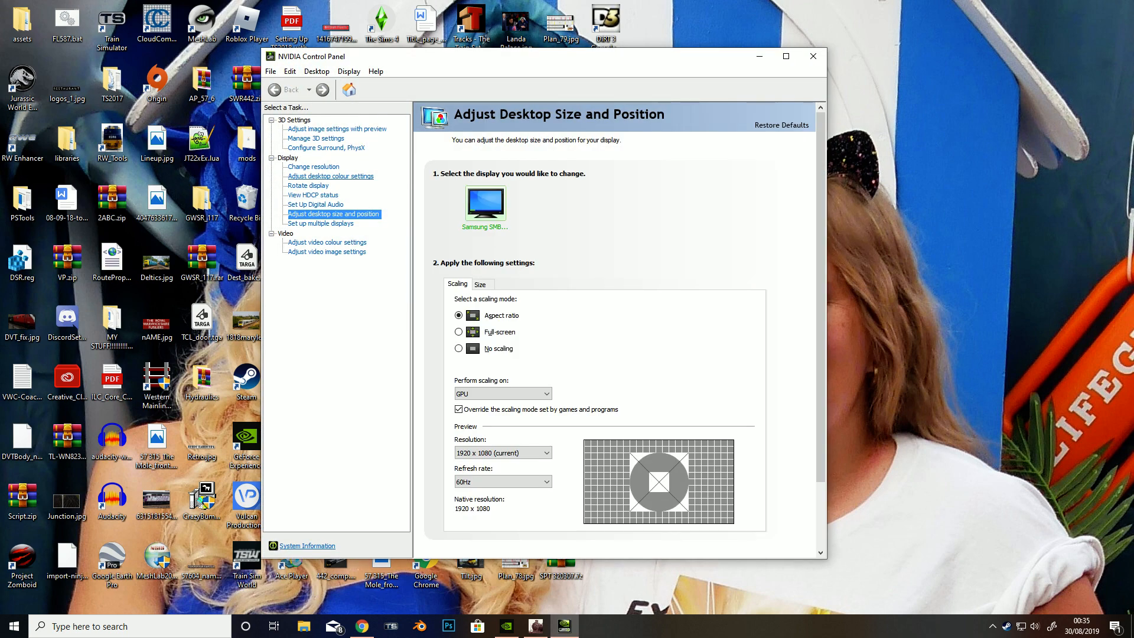
# - Return to the Change Resolution page and pick a resolution for the Samsung display
pyautogui.click(314, 166)
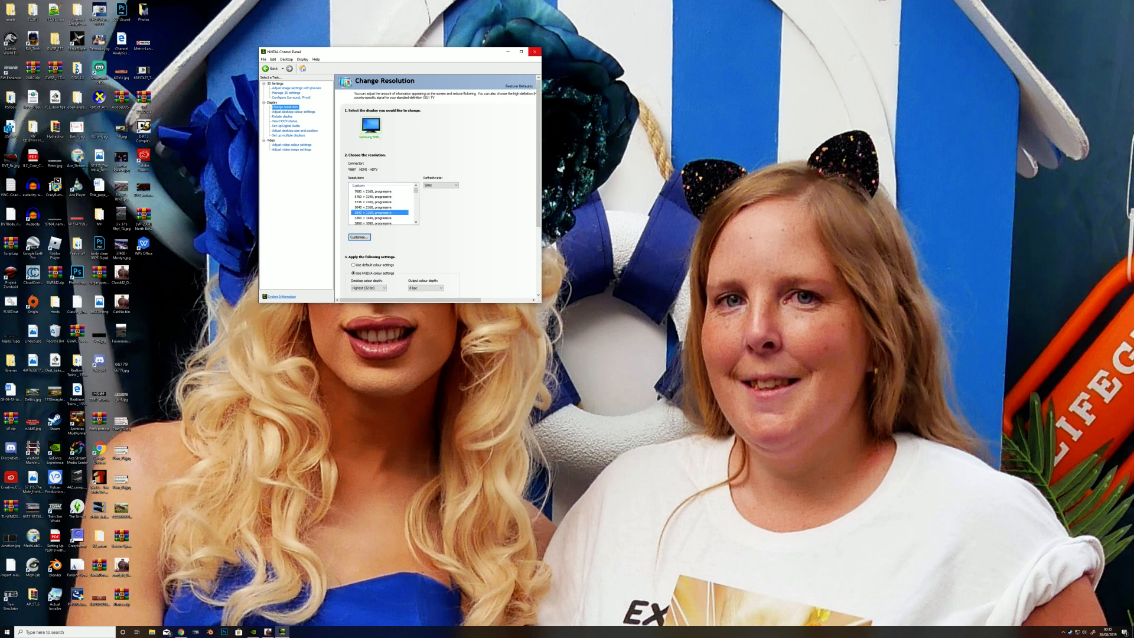
pyautogui.click(536, 52)
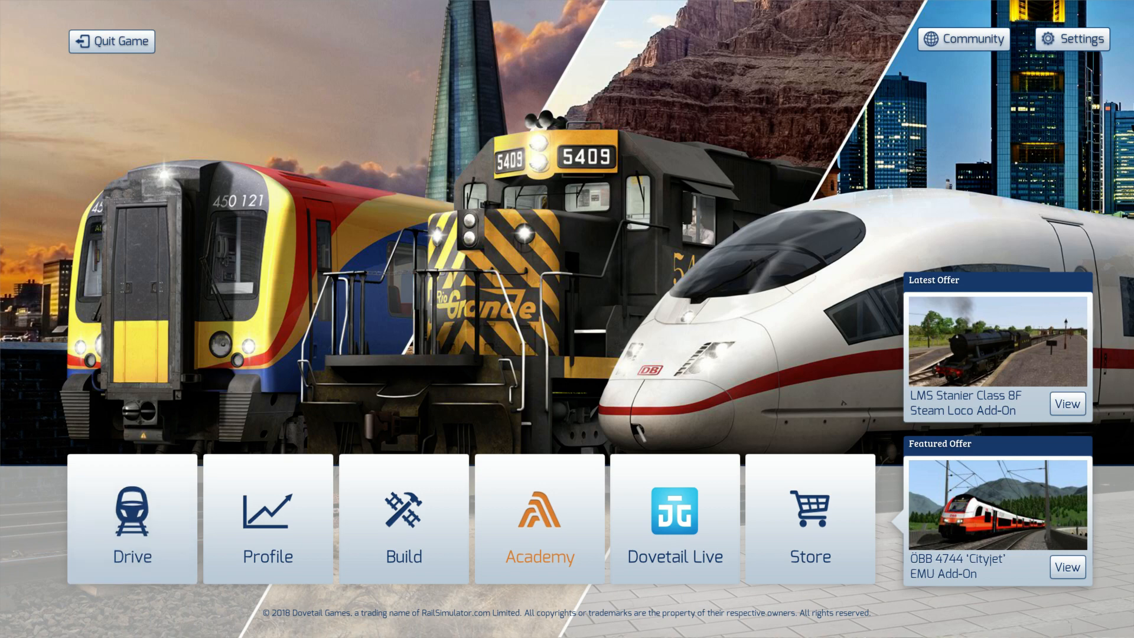
# - Bring up Train Simulator's Settings dialog showing 3840x2160 borderless graphics
pyautogui.click(1084, 39)
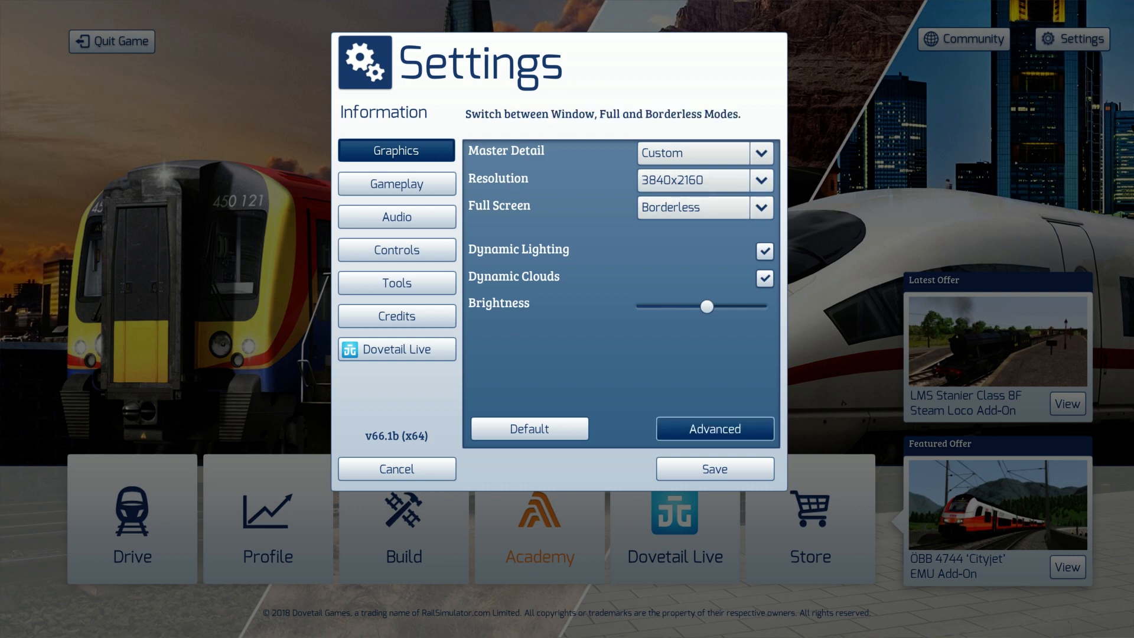
# - Review the advanced graphics options (FXAA + 8x MSAA, Anisotropic x8) and save the settings
pyautogui.click(714, 428)
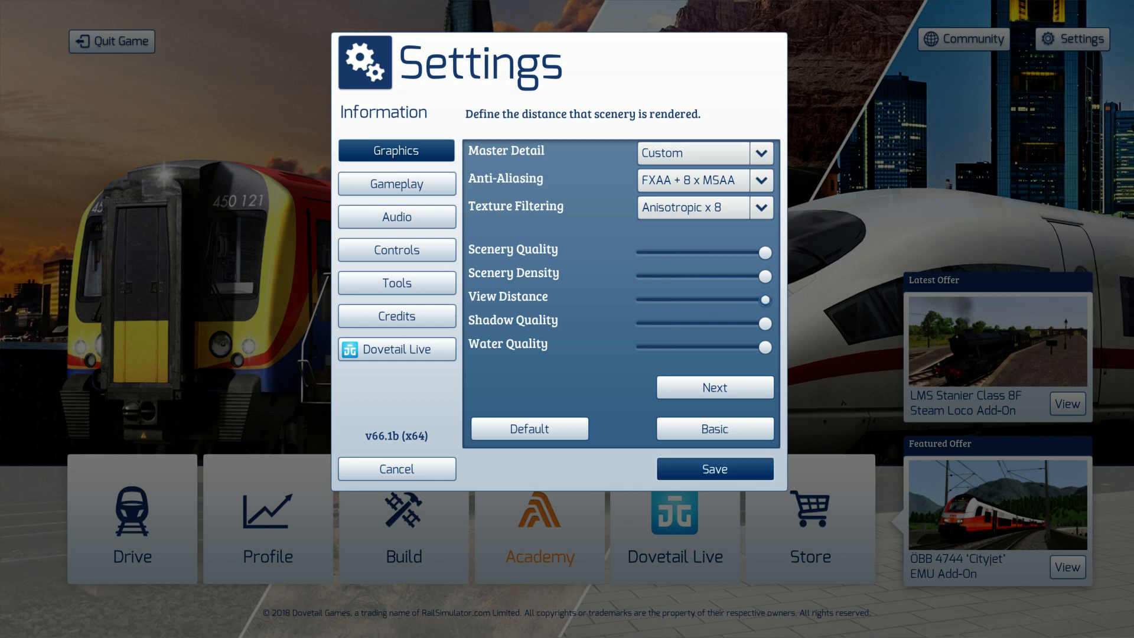
pyautogui.click(397, 468)
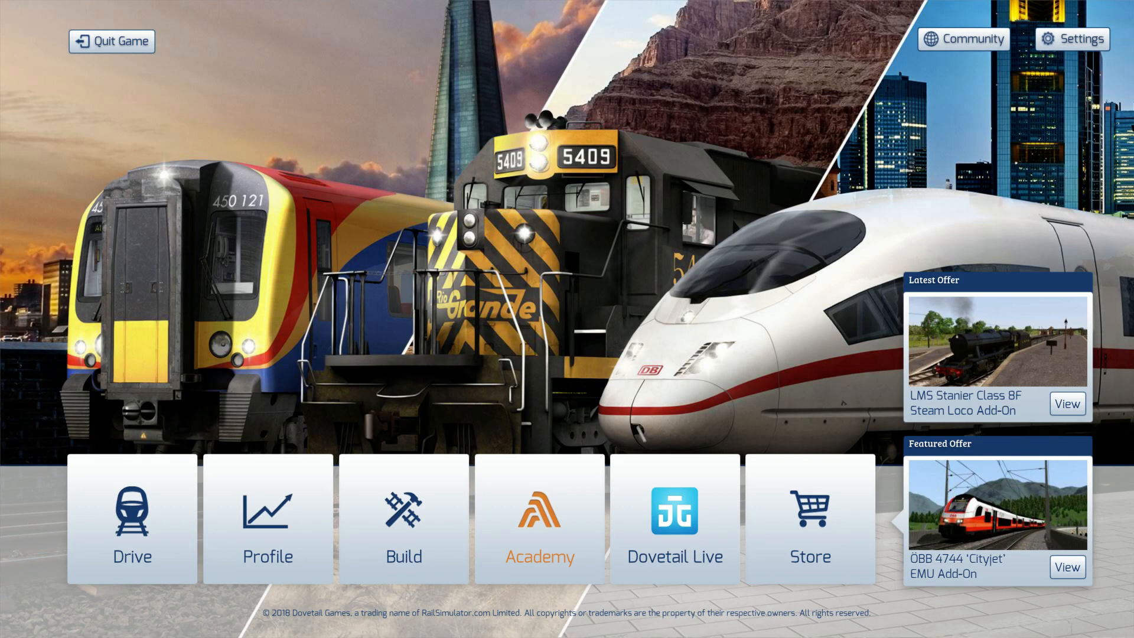